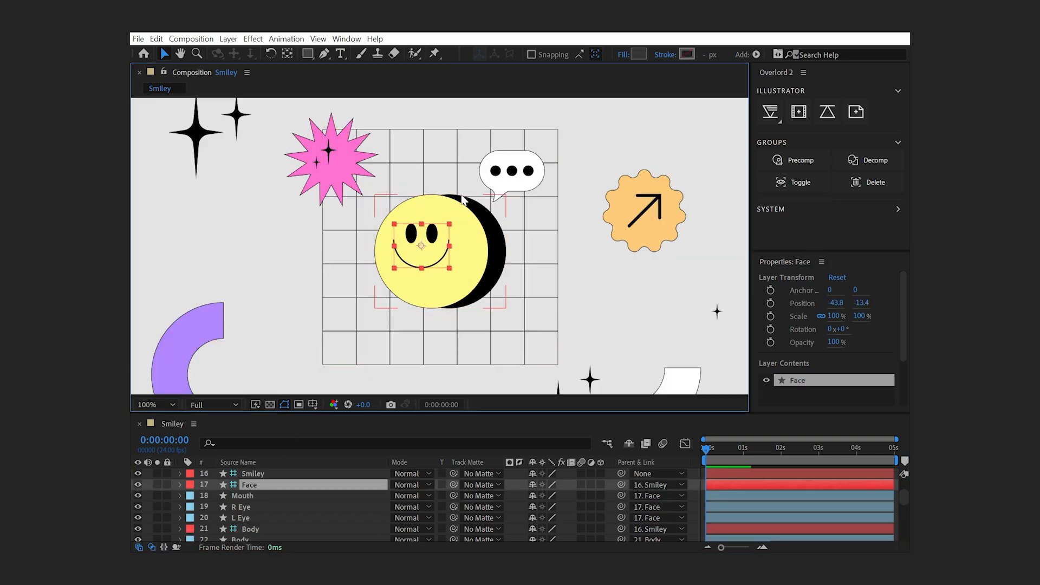
Step: Pre-compose the Smiley and Chat Bubble group layers into their own compositions
click(513, 173)
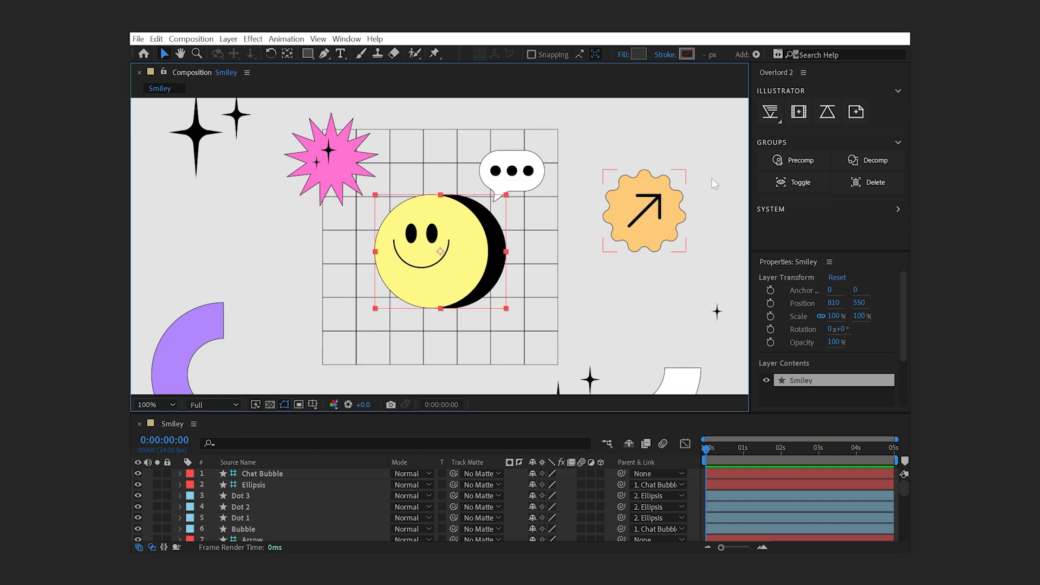
mouse_move(800, 160)
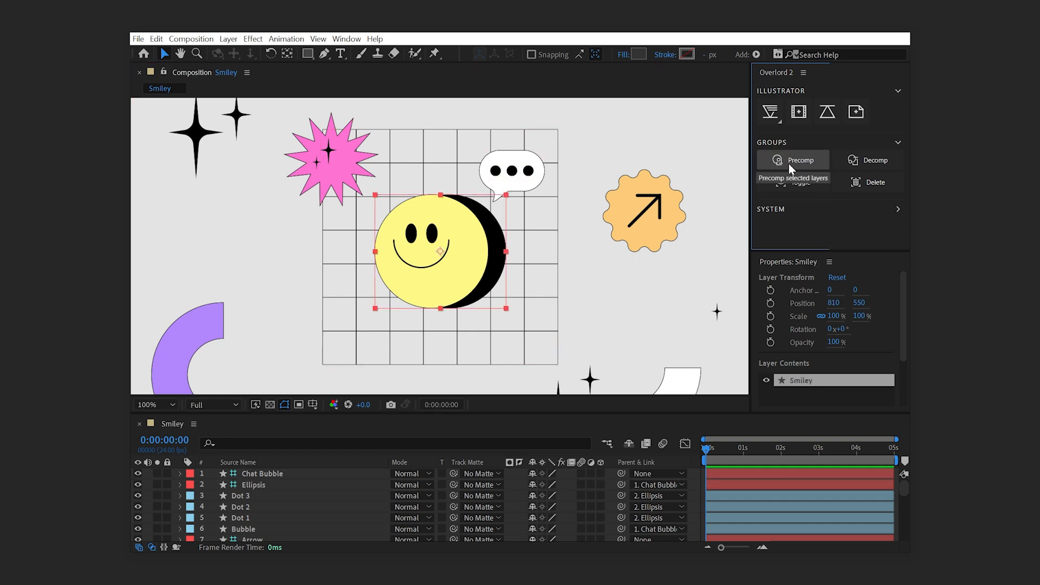
click(799, 160)
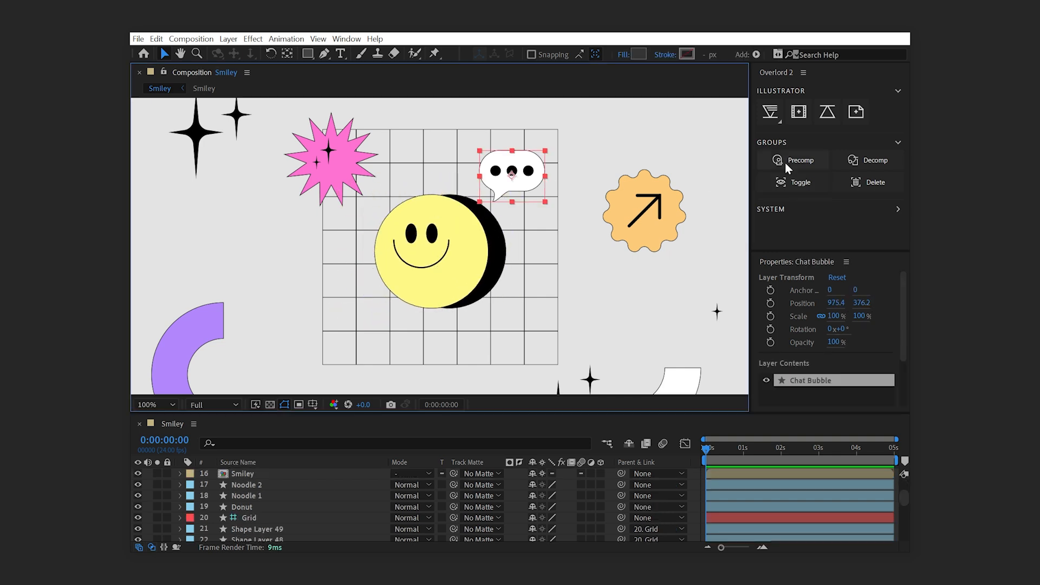
click(439, 250)
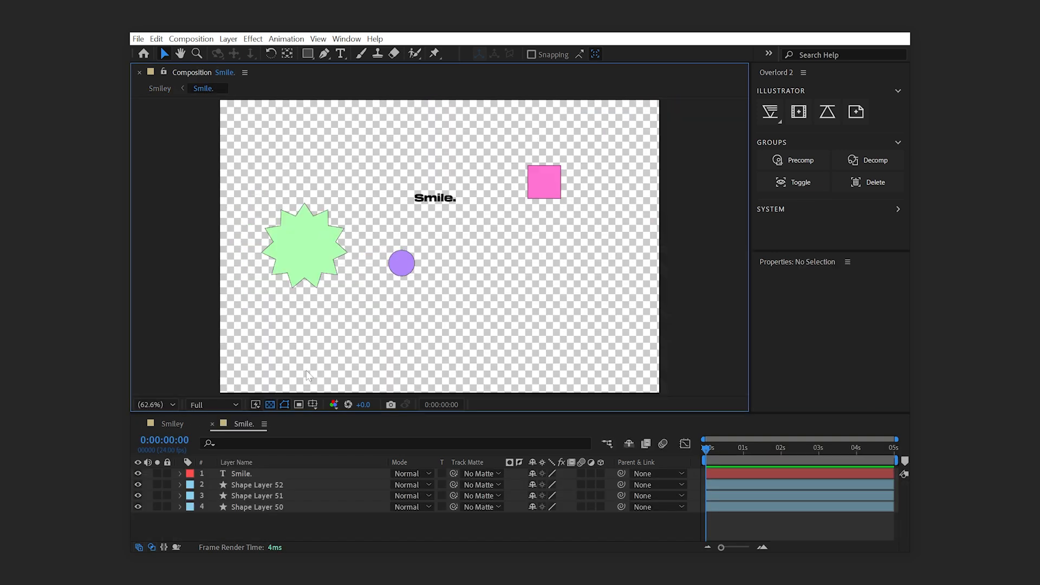
Step: Decompose the Smile. precomp in the Smiley composition and scrub to preview the animation
click(160, 88)
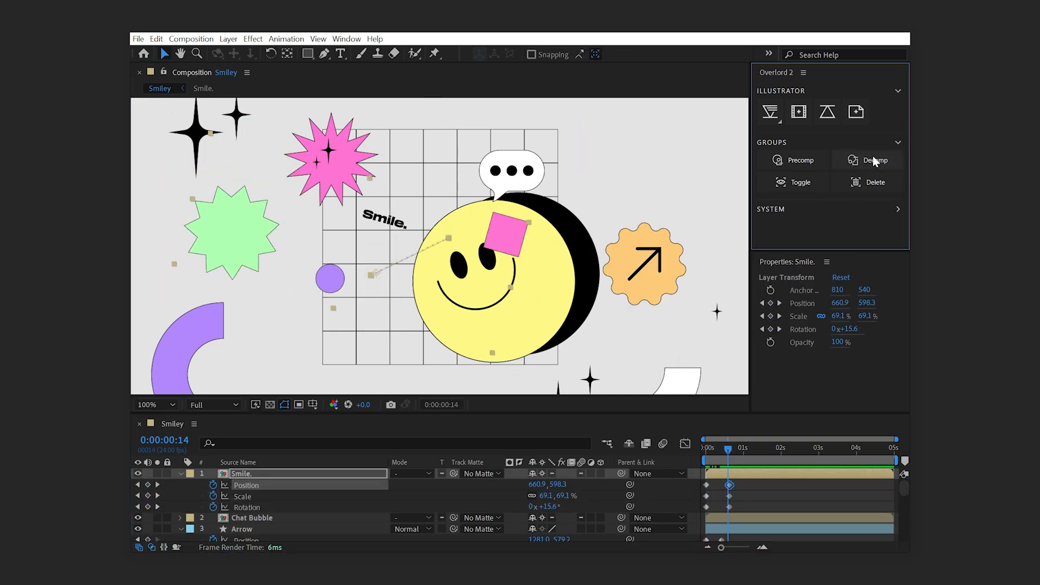
click(874, 160)
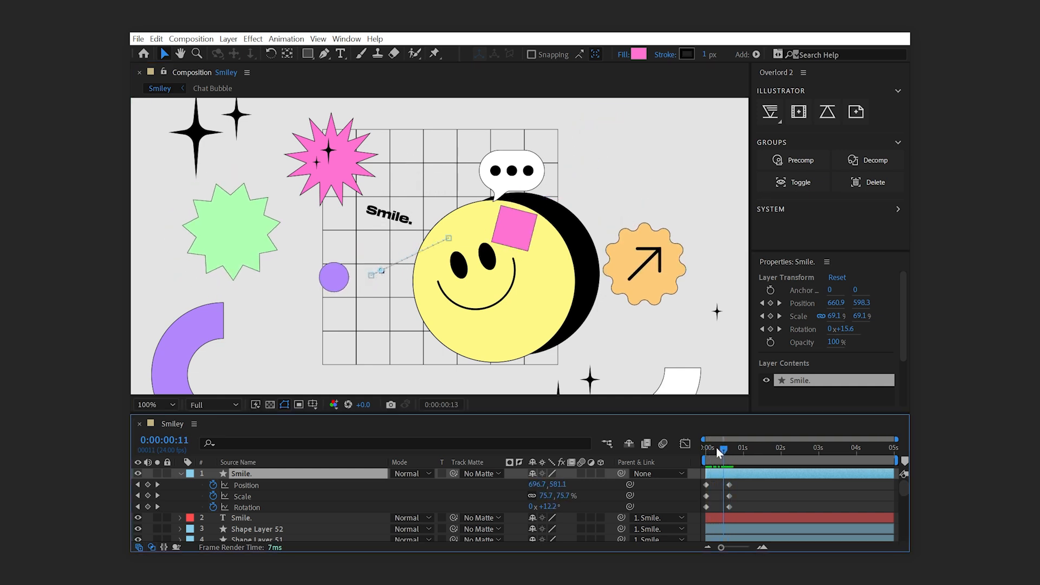
drag(721, 448, 714, 448)
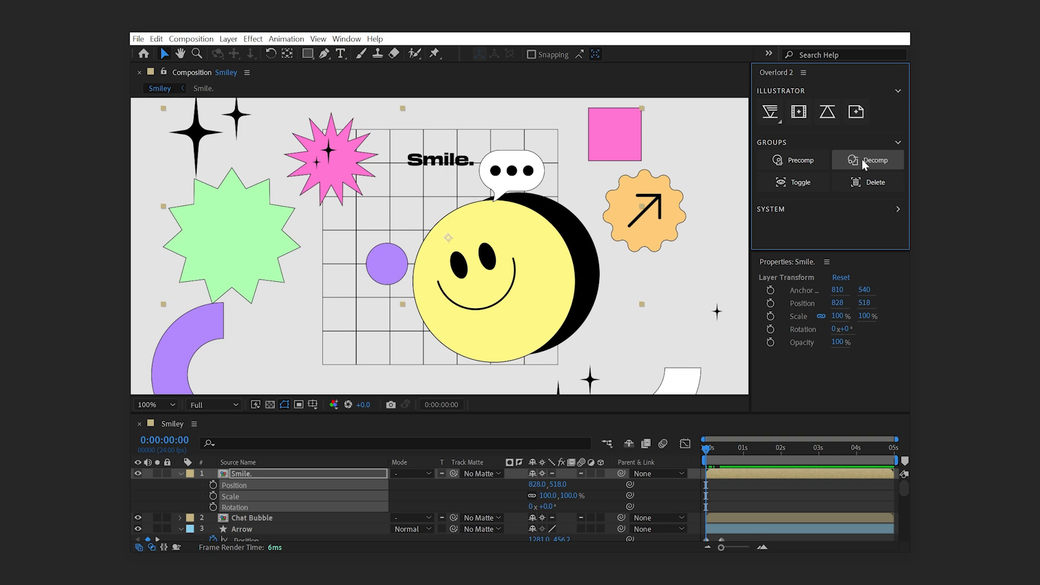
Step: Dissolve the Smiley group, unparenting its face layers, and select the right eye
click(867, 160)
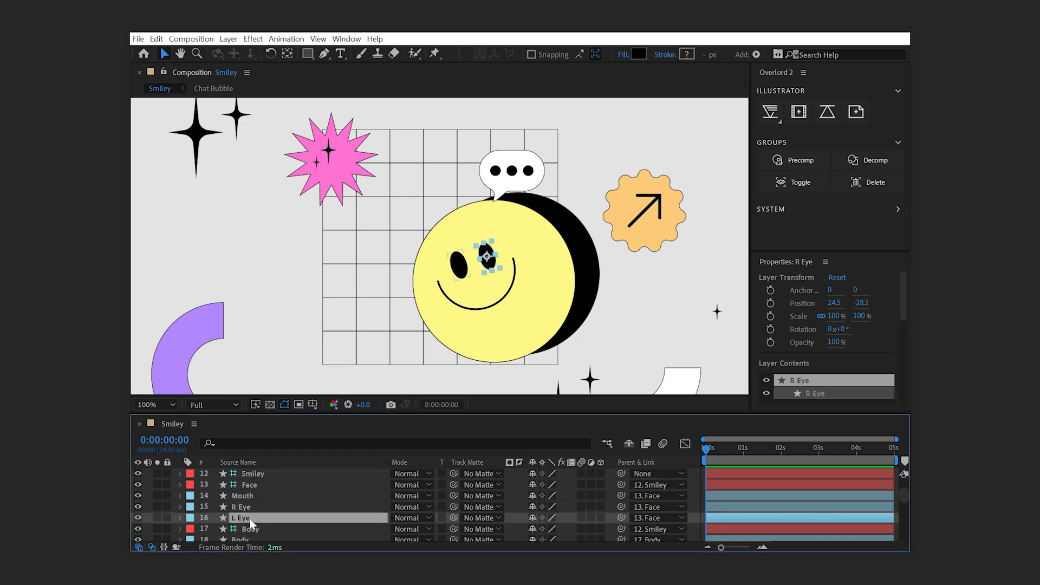
click(253, 474)
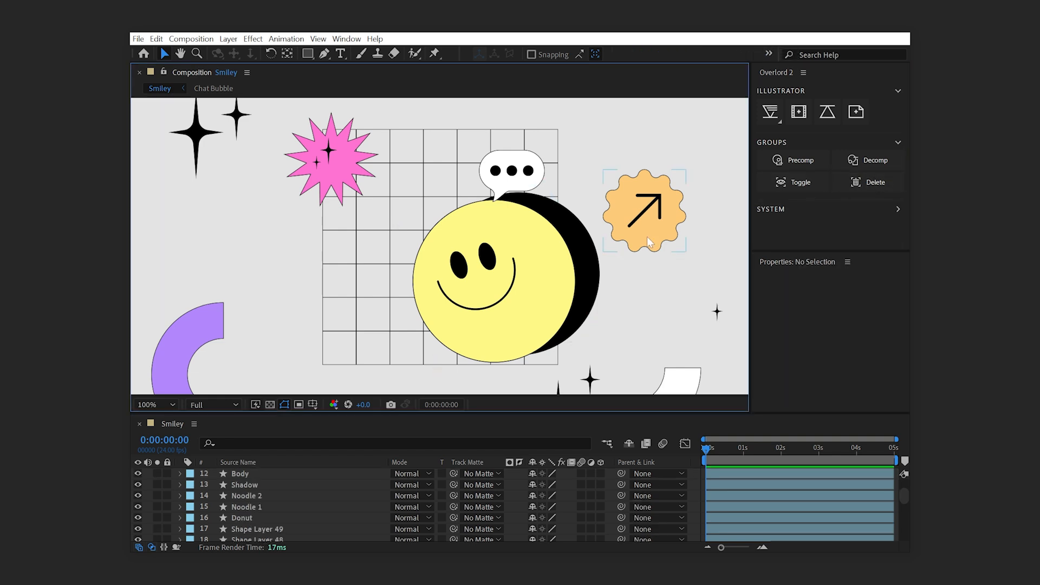
click(483, 252)
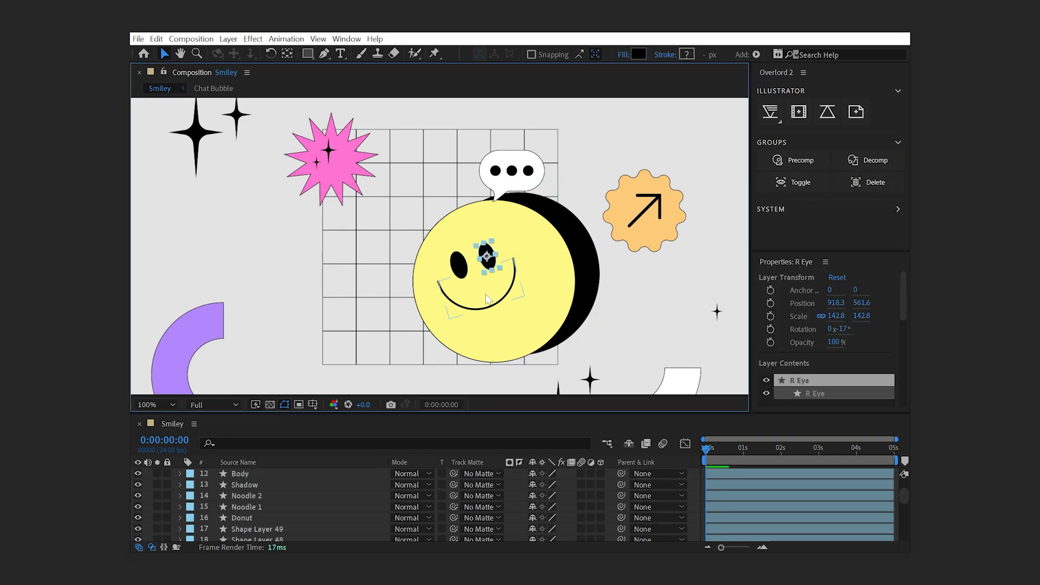